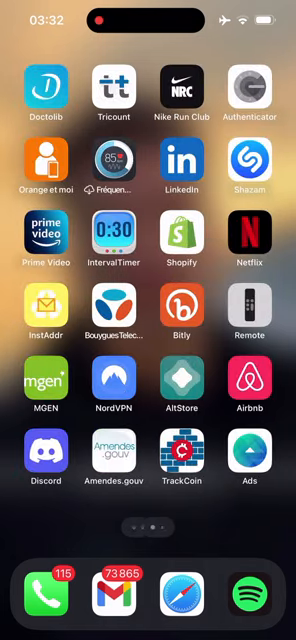
- Launch Instagram, browse the feed and a DM chat, then land on the own profile page
scroll(left, 3)
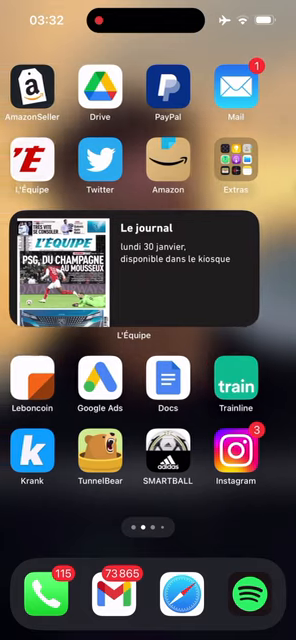
click(236, 458)
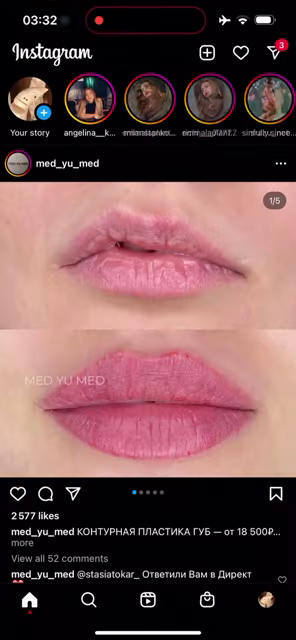
scroll(down, 3)
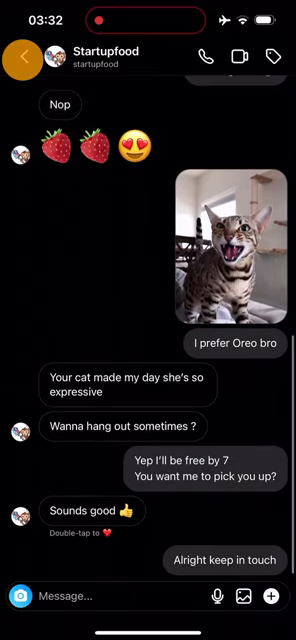
click(22, 52)
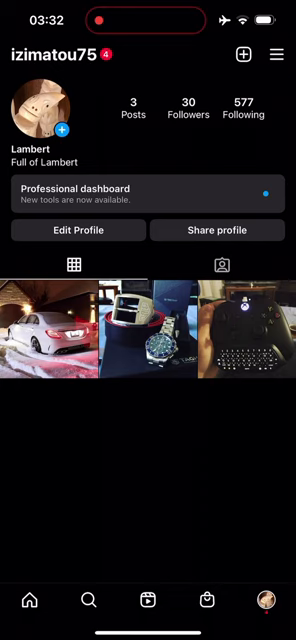
- Reach Your activity > Download Your Information from the profile menu, then return to the home screen
click(276, 56)
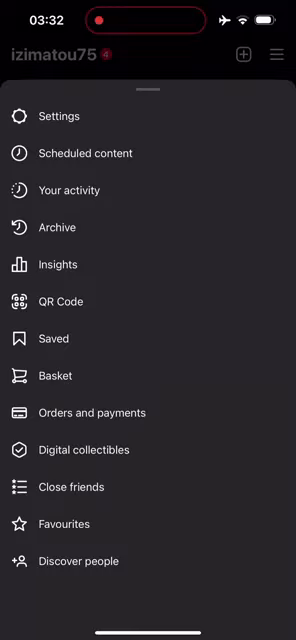
click(70, 190)
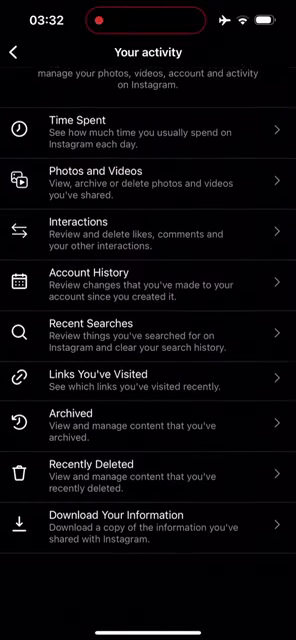
click(148, 520)
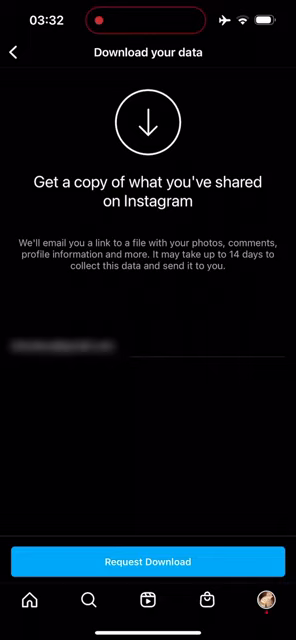
click(18, 52)
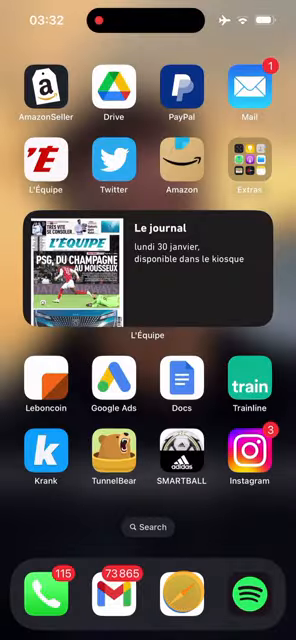
- Log into instagram.com in Safari, declining to save the login information
click(248, 460)
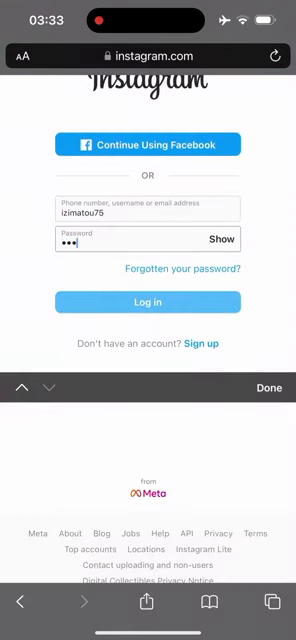
click(148, 302)
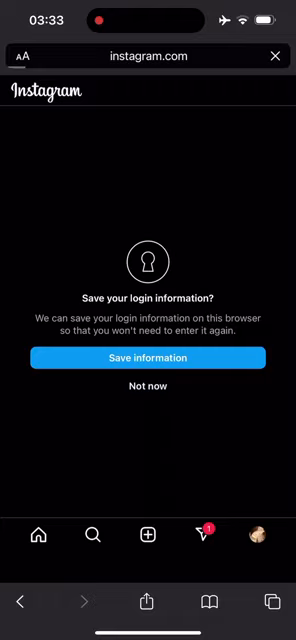
click(148, 388)
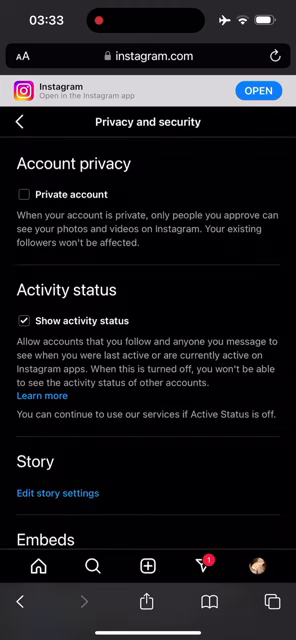
- Request a JSON-format download of the account's information, confirming with the password
scroll(down, 3)
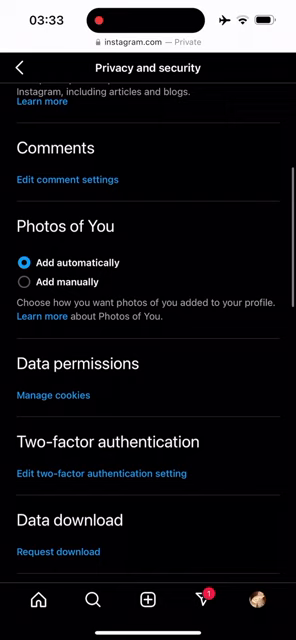
scroll(down, 3)
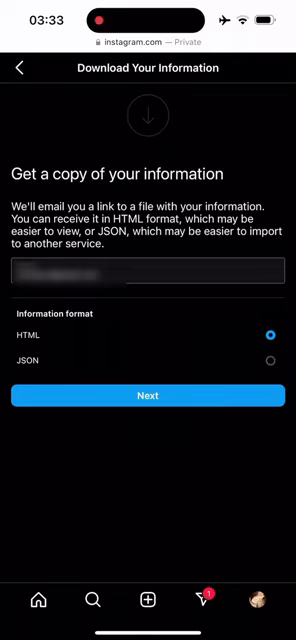
click(270, 360)
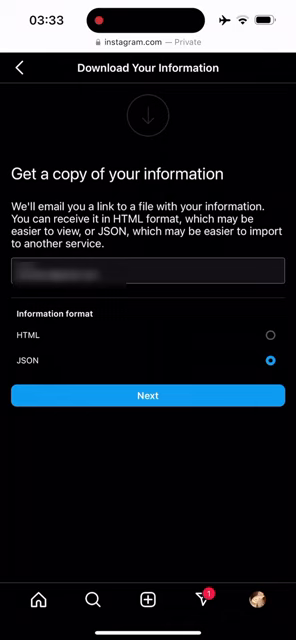
click(148, 396)
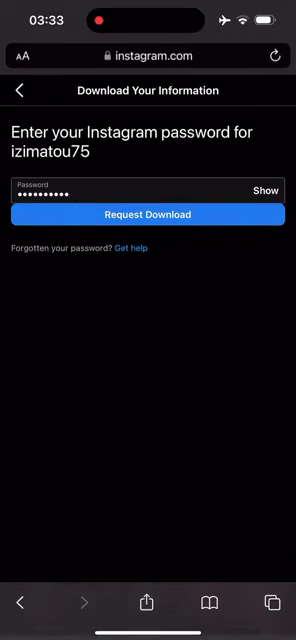
click(148, 214)
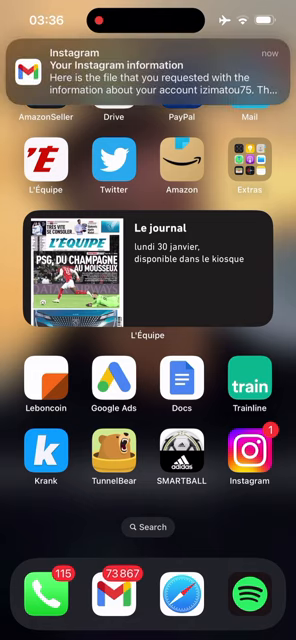
- Follow the Instagram email's download link, log in, and save the data ZIP to Files
click(148, 76)
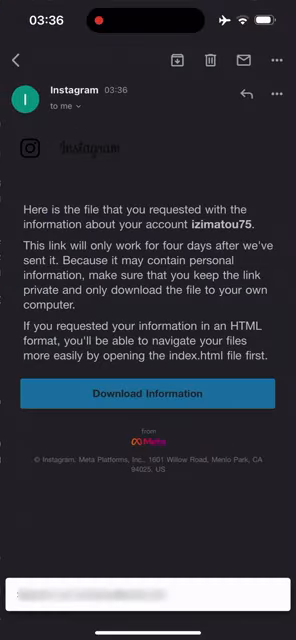
click(224, 392)
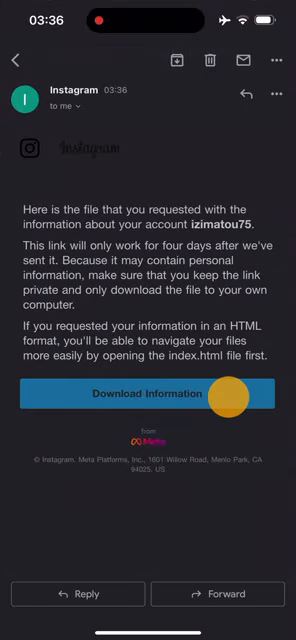
click(148, 392)
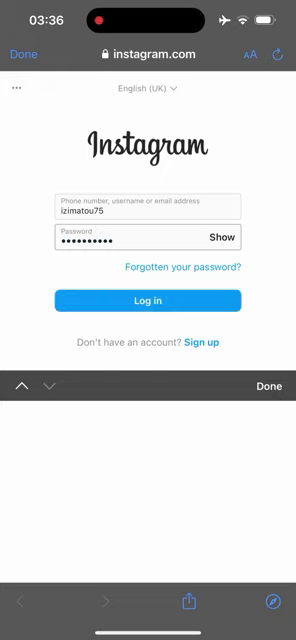
click(148, 300)
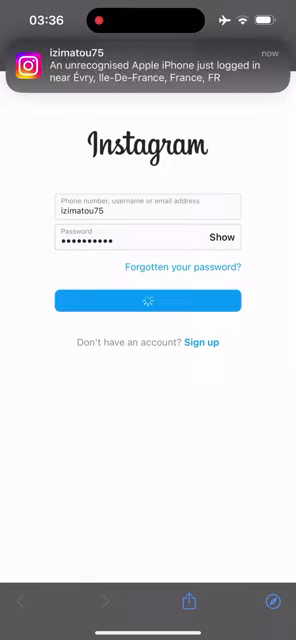
click(148, 300)
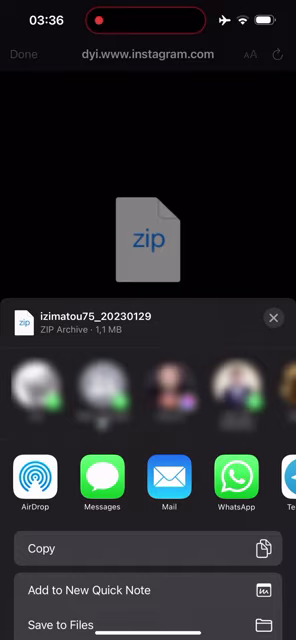
click(148, 639)
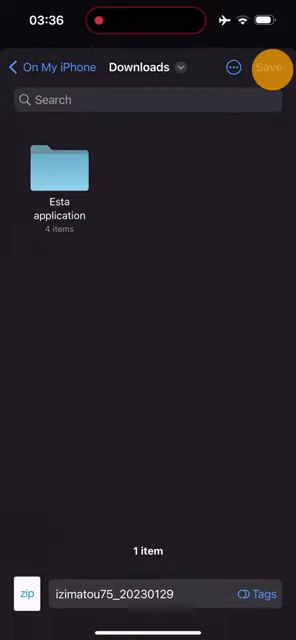
- Save and extract the ZIP in Downloads, then browse its messages > inbox conversation folders
click(148, 594)
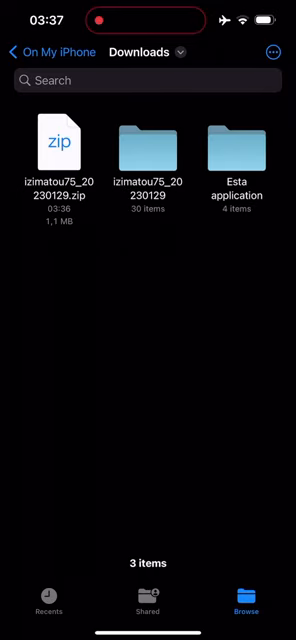
click(152, 140)
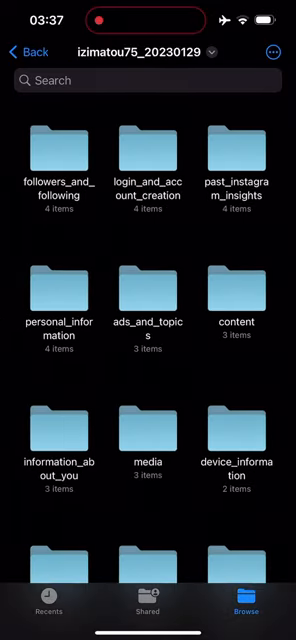
scroll(down, 3)
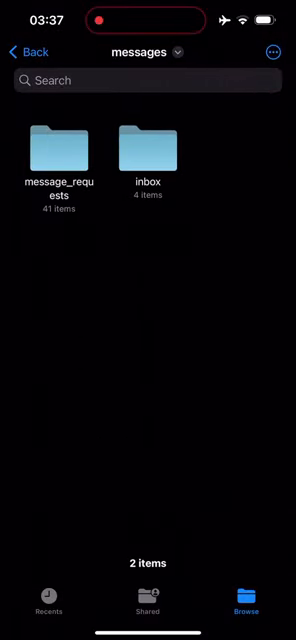
click(148, 150)
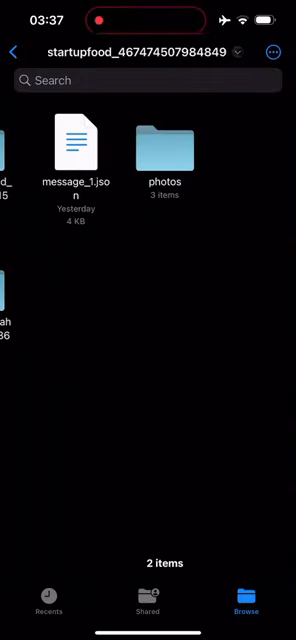
click(14, 52)
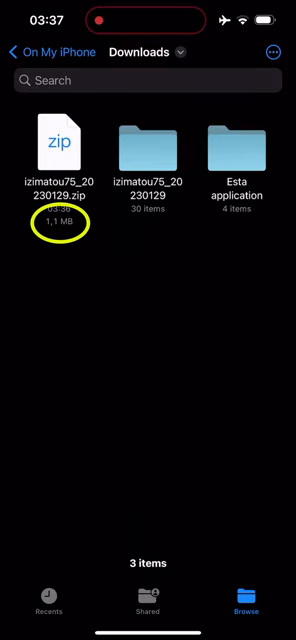
- Compress the messages folder inside the extracted data into messages.zip
double_click(152, 136)
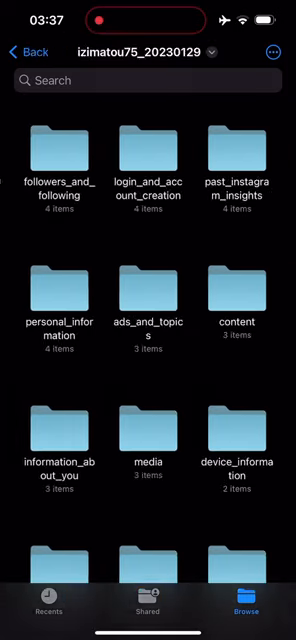
scroll(down, 3)
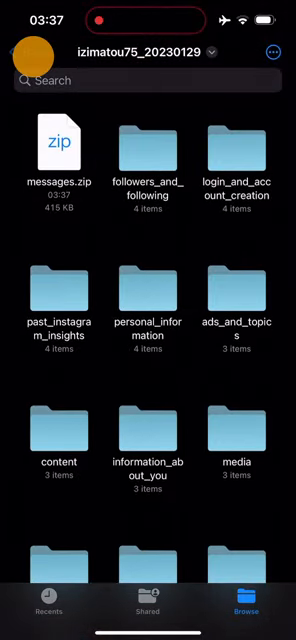
key(home)
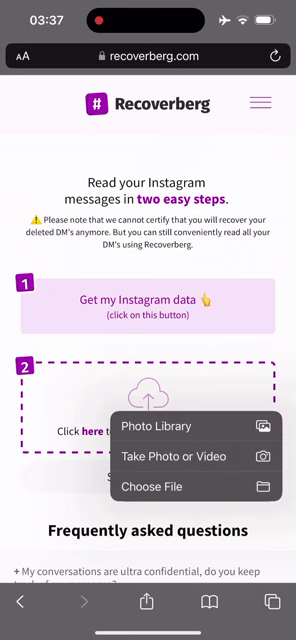
- Upload messages.zip to Recoverberg and enter the Instagram username when prompted
click(148, 488)
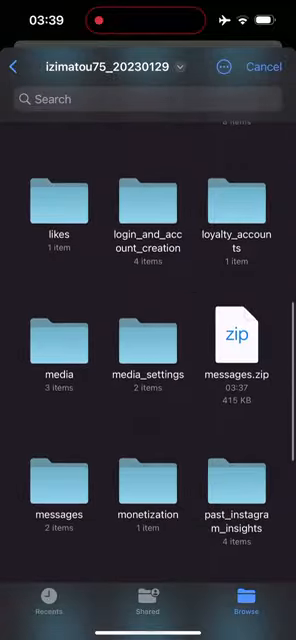
click(20, 68)
text(Lamb)
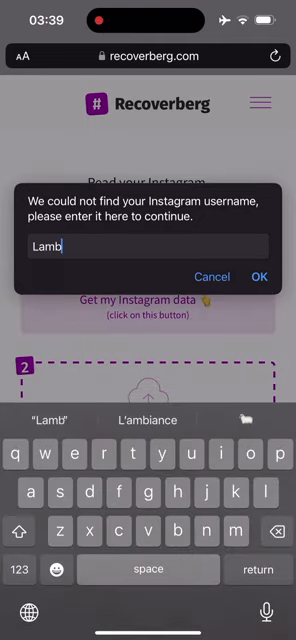
text(ert)
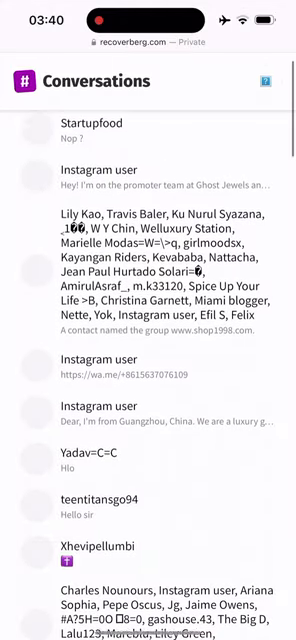
- Read the Startupfood conversation with its muffin photo and messages in Recoverberg
click(90, 124)
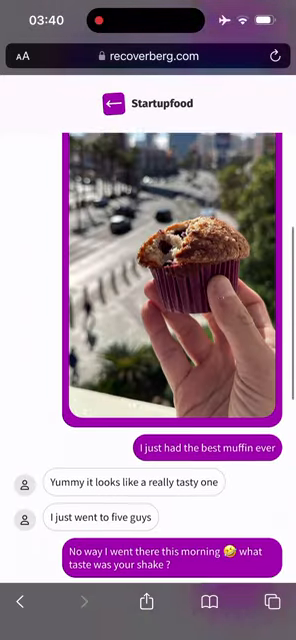
scroll(down, 3)
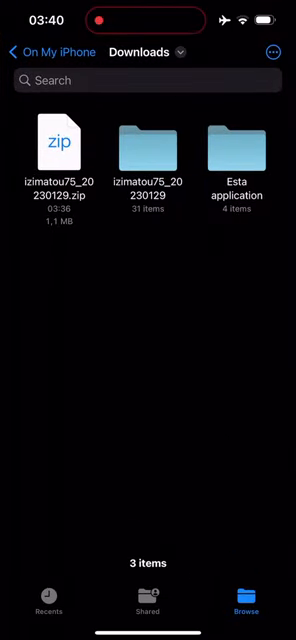
- Browse into the extracted data's messages inbox listing the four conversation folders
click(148, 150)
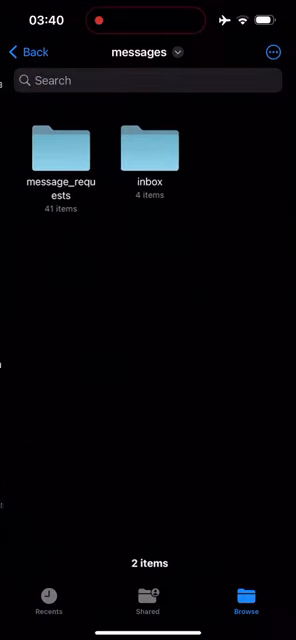
click(150, 150)
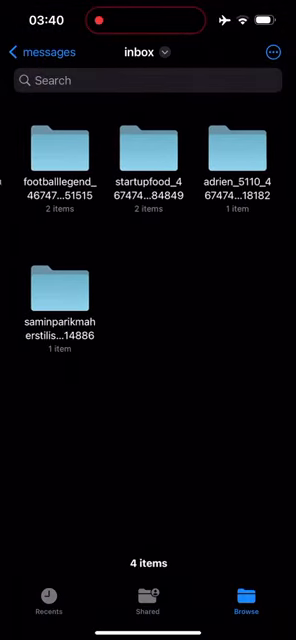